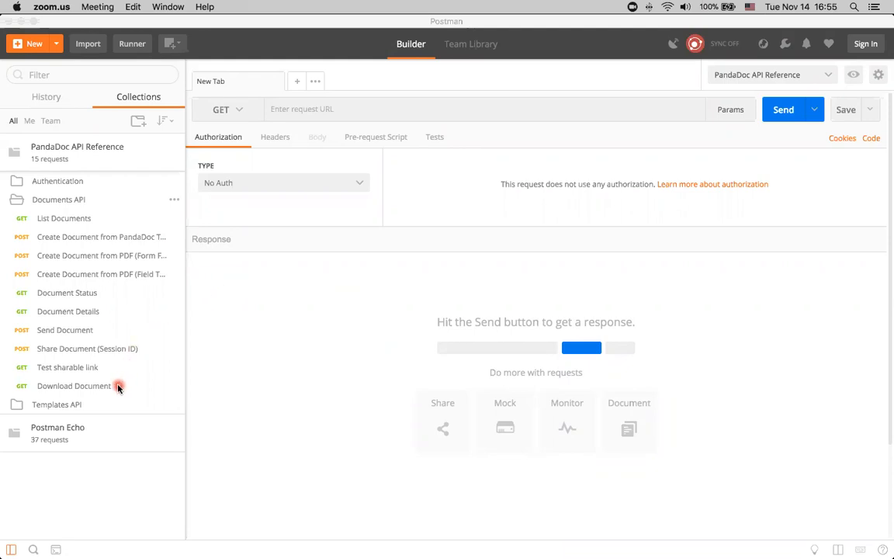
pyautogui.moveTo(484, 303)
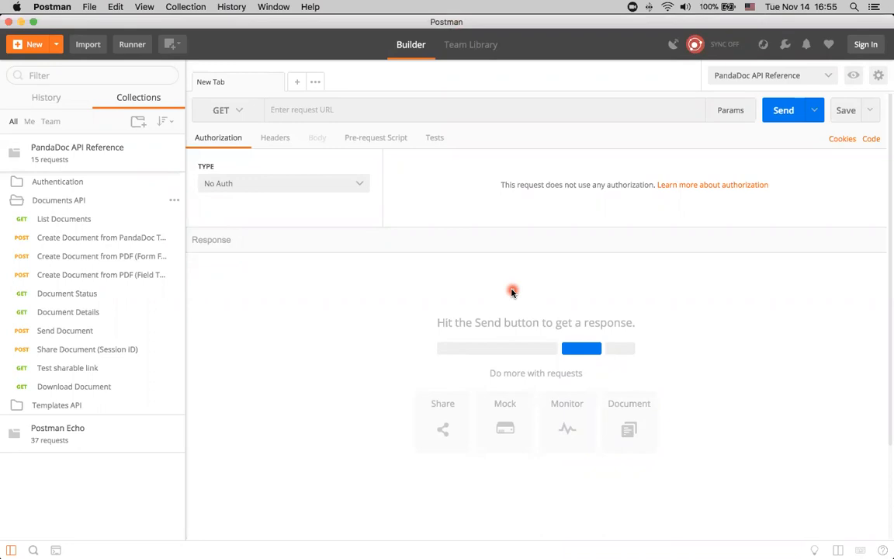
pyautogui.moveTo(470, 267)
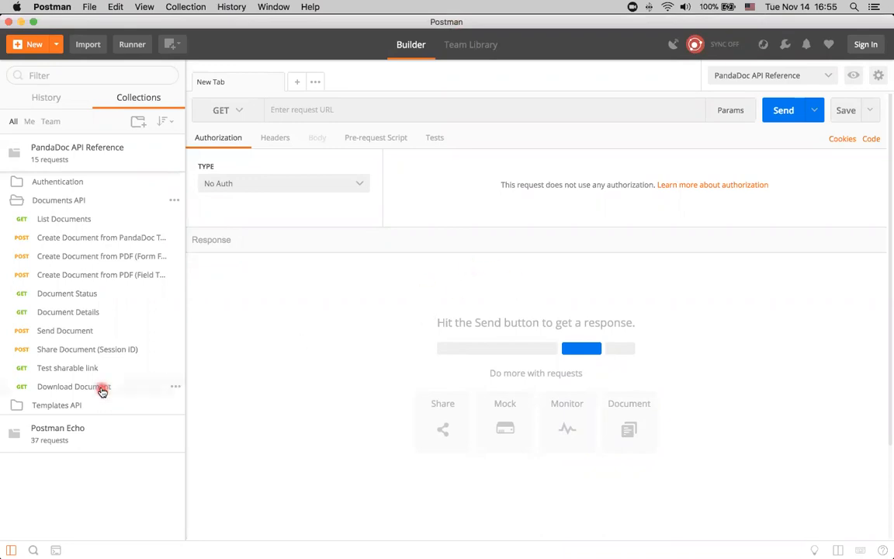
# - Load the Download Document GET request from the Documents API folder
pyautogui.click(73, 386)
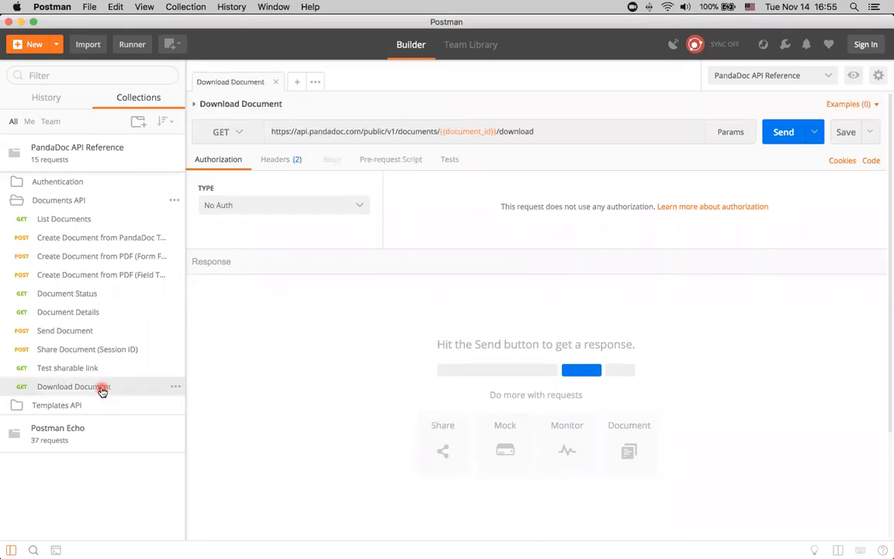
pyautogui.moveTo(469, 140)
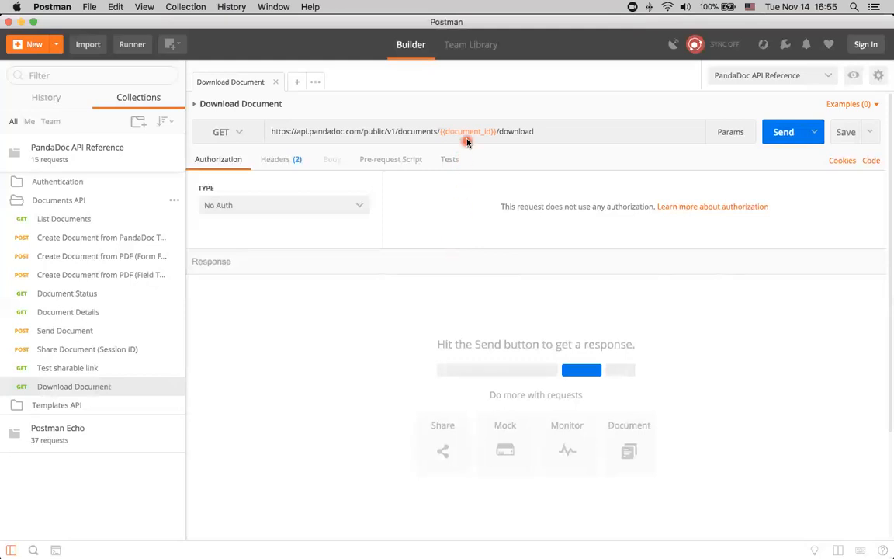
pyautogui.moveTo(447, 207)
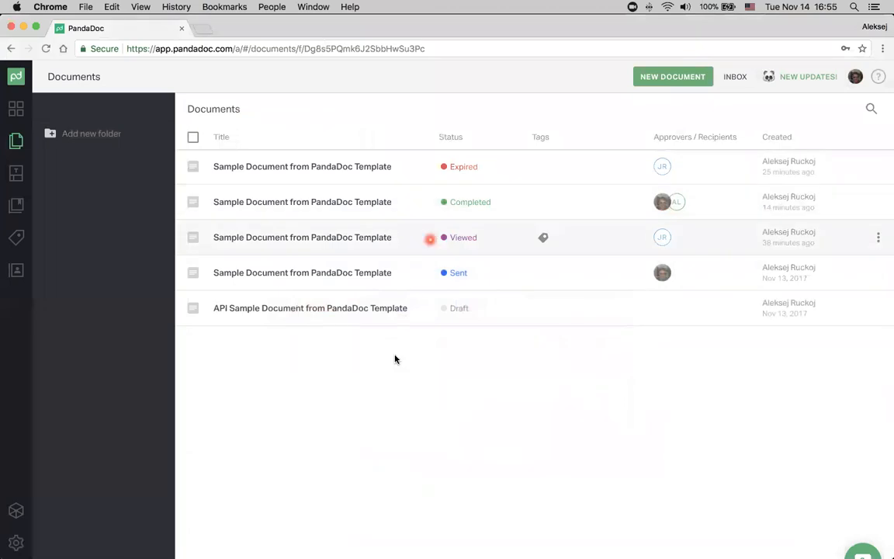
pyautogui.moveTo(360, 323)
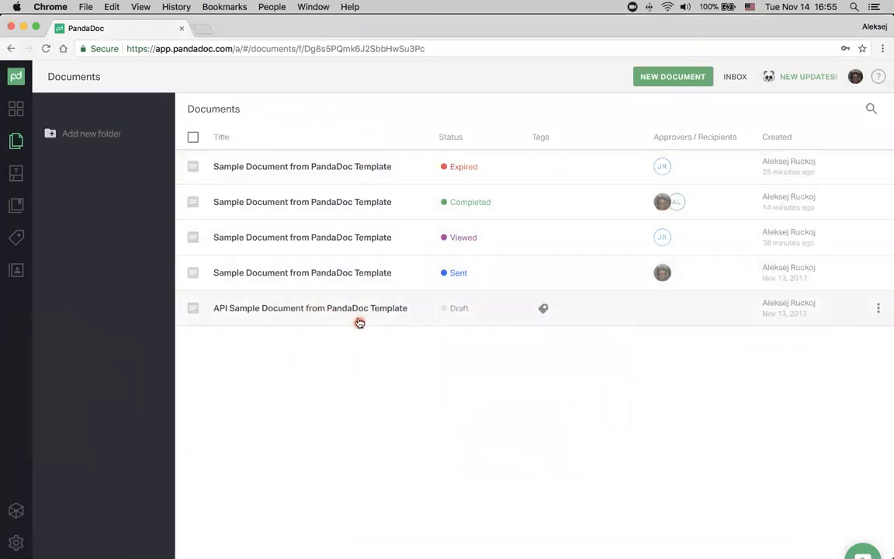
pyautogui.moveTo(351, 372)
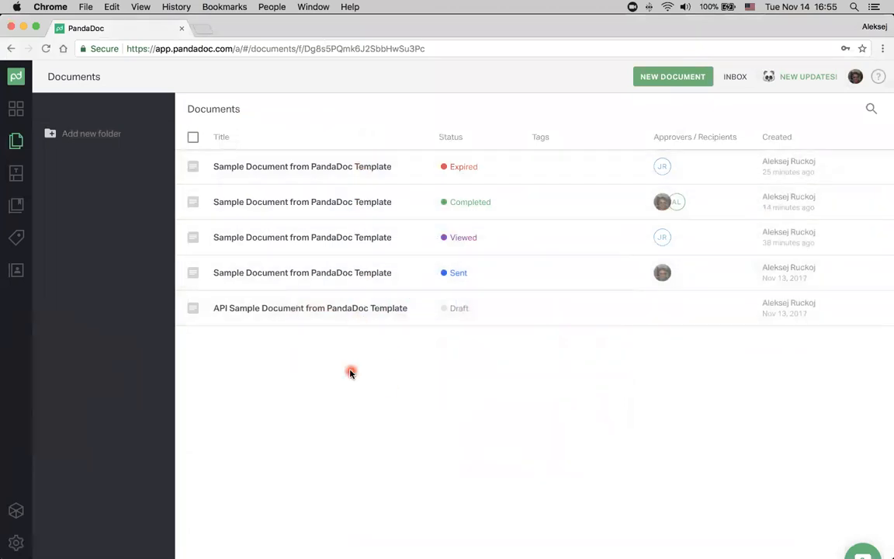
pyautogui.moveTo(481, 238)
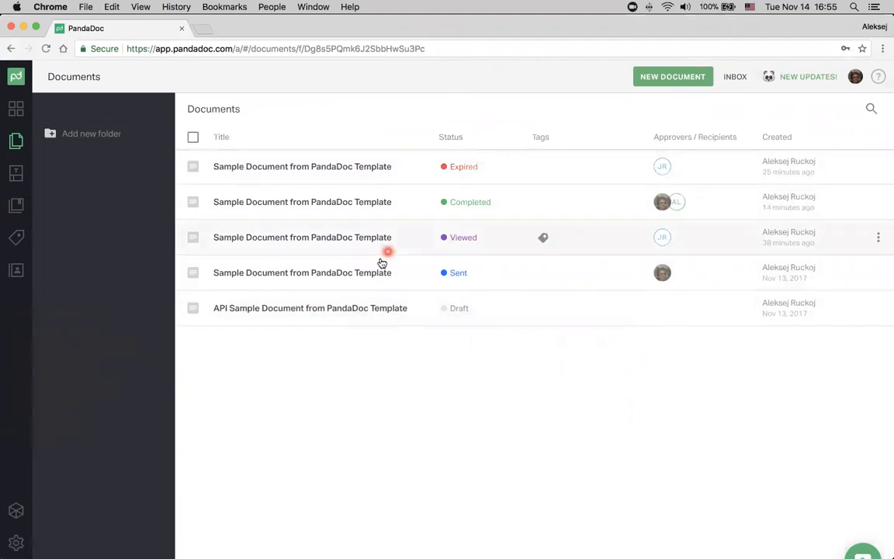
# - Open a draft sample document in PandaDoc and copy its ID from the address bar
pyautogui.click(301, 236)
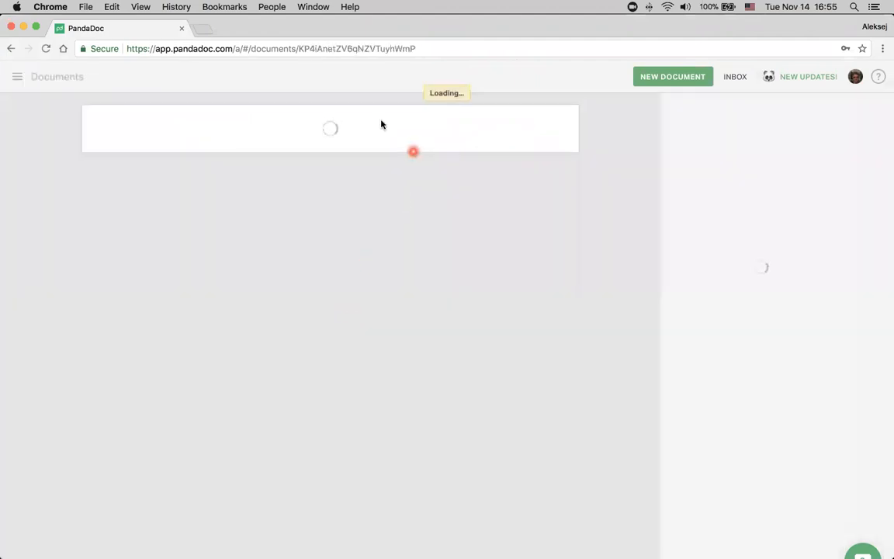
pyautogui.click(329, 48)
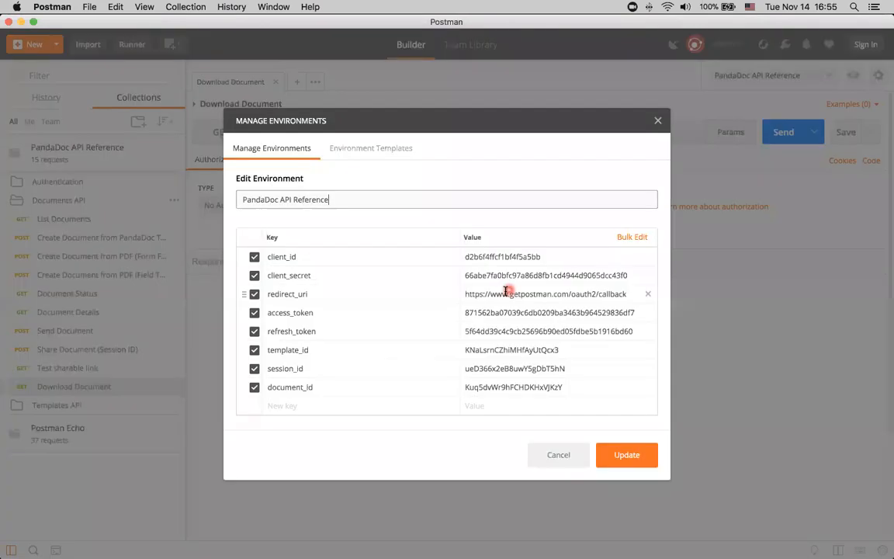
# - Set document_id to KP4lAnetZV6qNZVTuyhWmP in the environment and update it
pyautogui.click(289, 386)
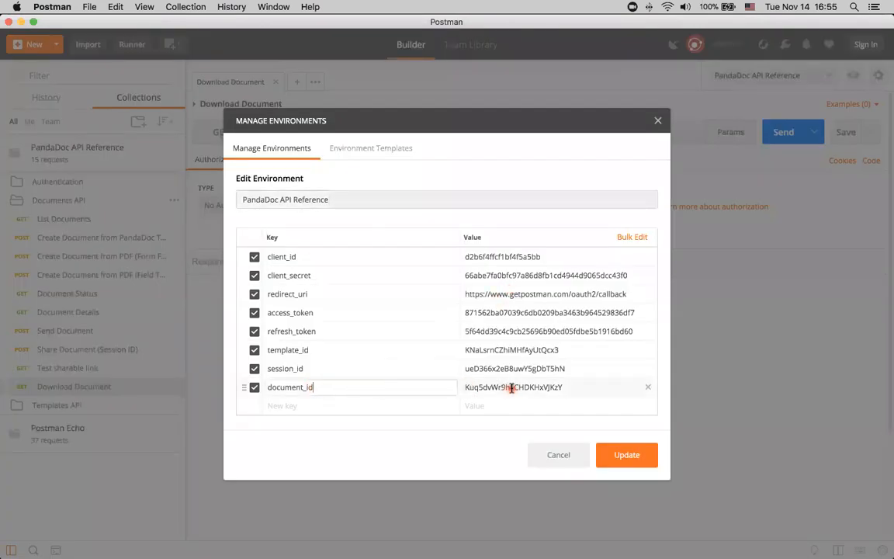
pyautogui.write('KP4lAnetZV6qNZVTuyhWmP')
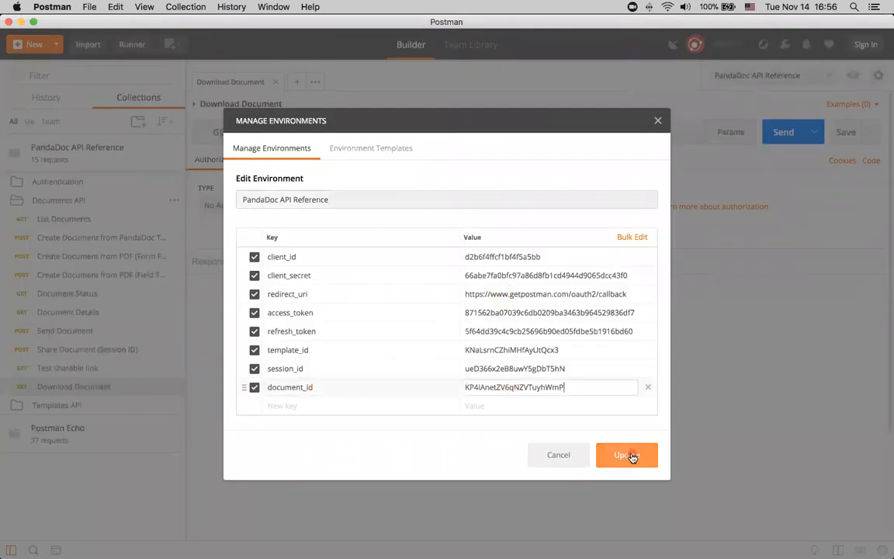
pyautogui.click(628, 455)
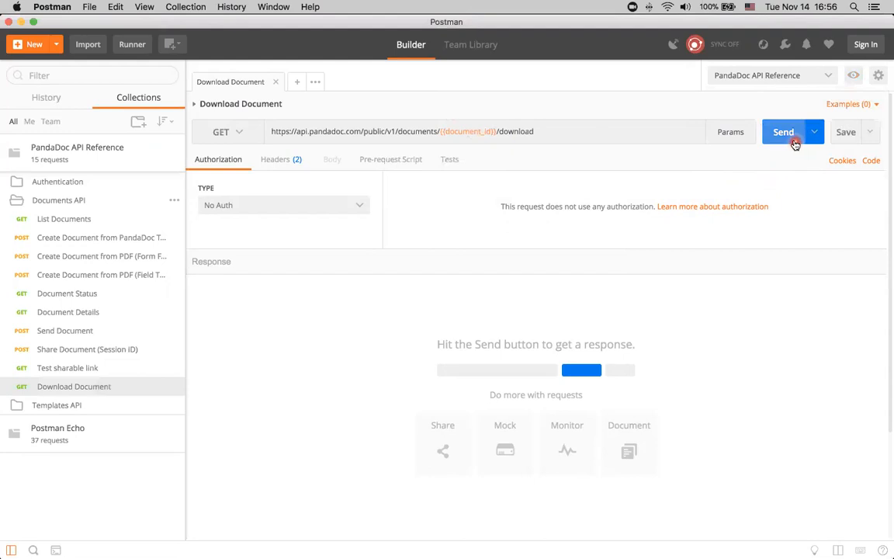
# - Send and Download the request, saving the 200 OK response as download.pdf in Downloads
pyautogui.click(782, 131)
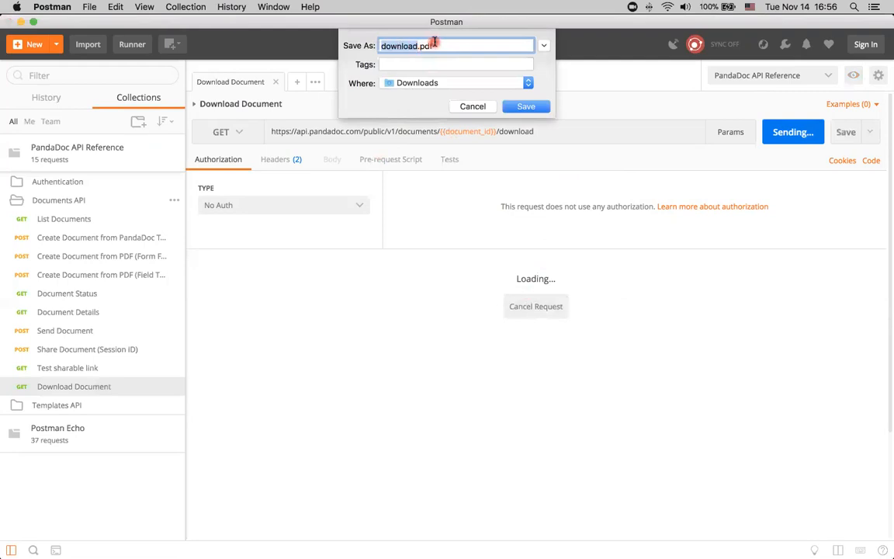
pyautogui.click(524, 105)
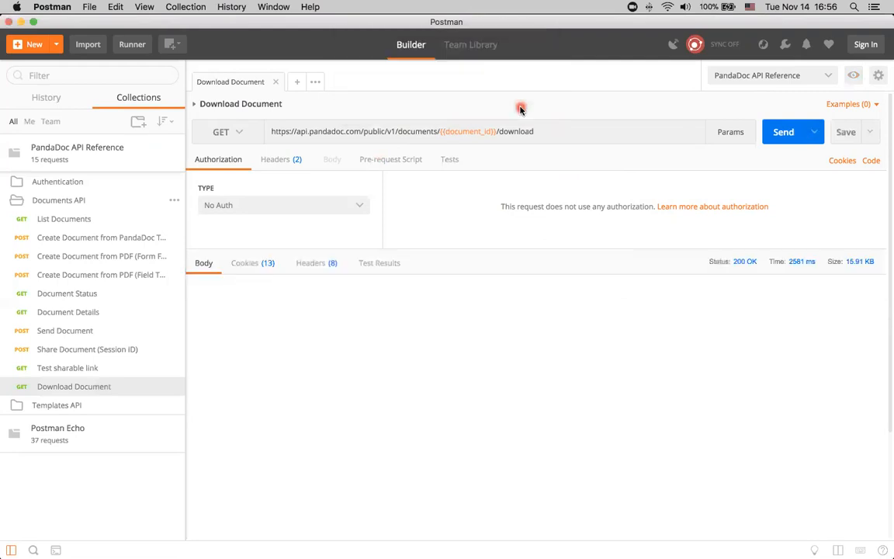
pyautogui.click(279, 535)
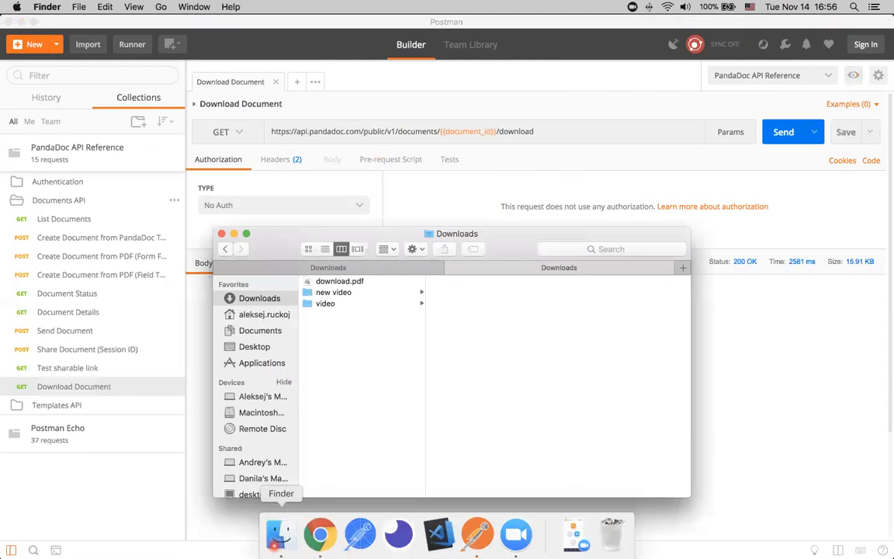
# - View download.pdf in Preview, showing the [Favorite.Pet] placeholder and $0.00 pricing table
pyautogui.doubleClick(338, 279)
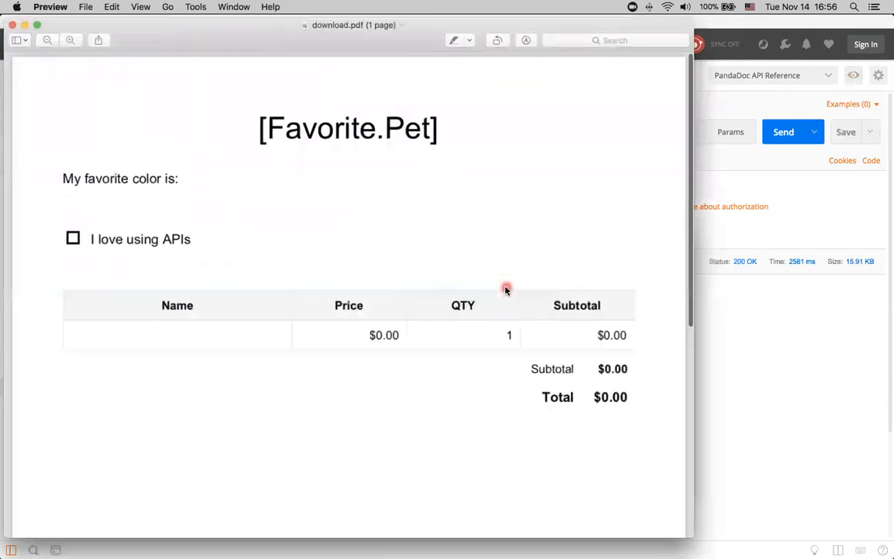
pyautogui.scroll(-3)
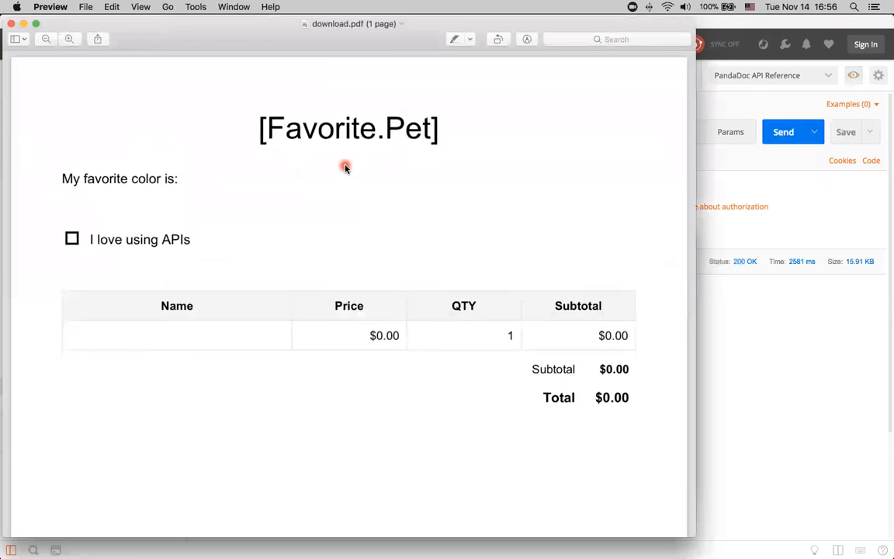
pyautogui.moveTo(333, 437)
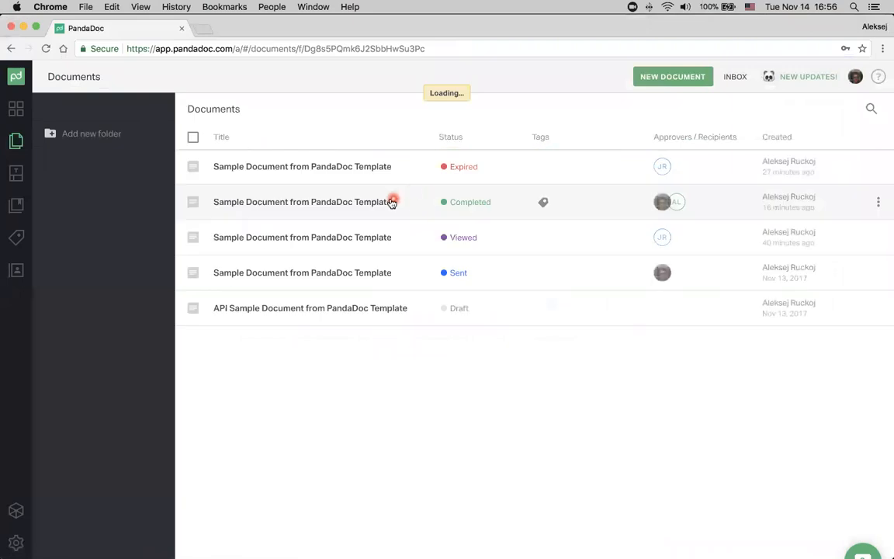
# - Open the completed sample document with Green and signature, and select its id in the URL
pyautogui.click(301, 202)
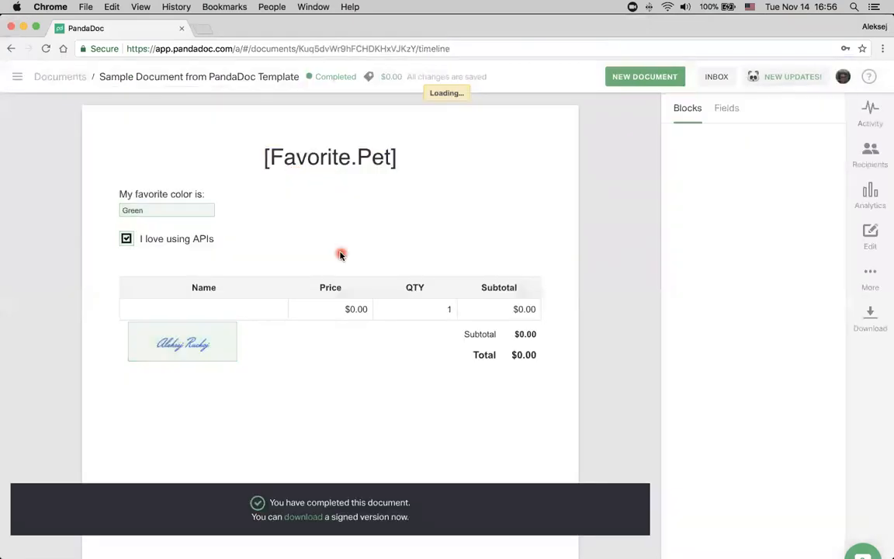
pyautogui.click(869, 112)
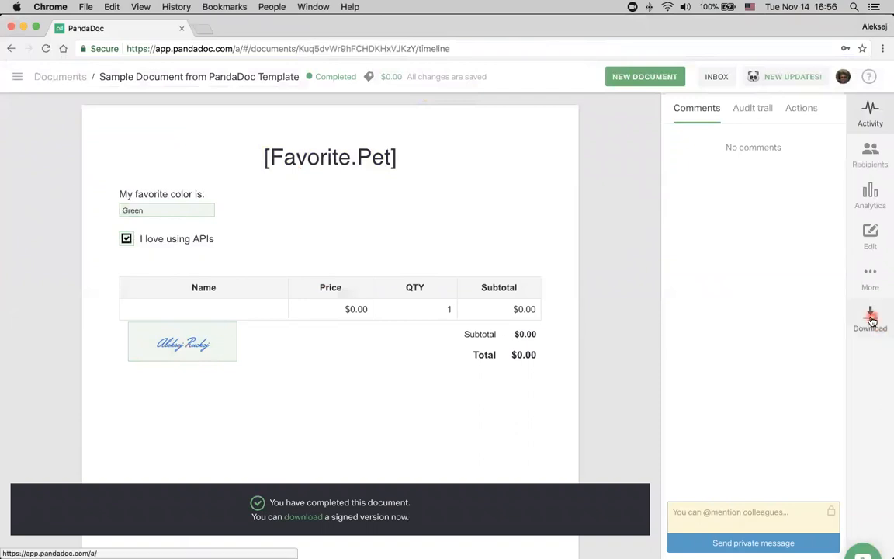
pyautogui.moveTo(705, 293)
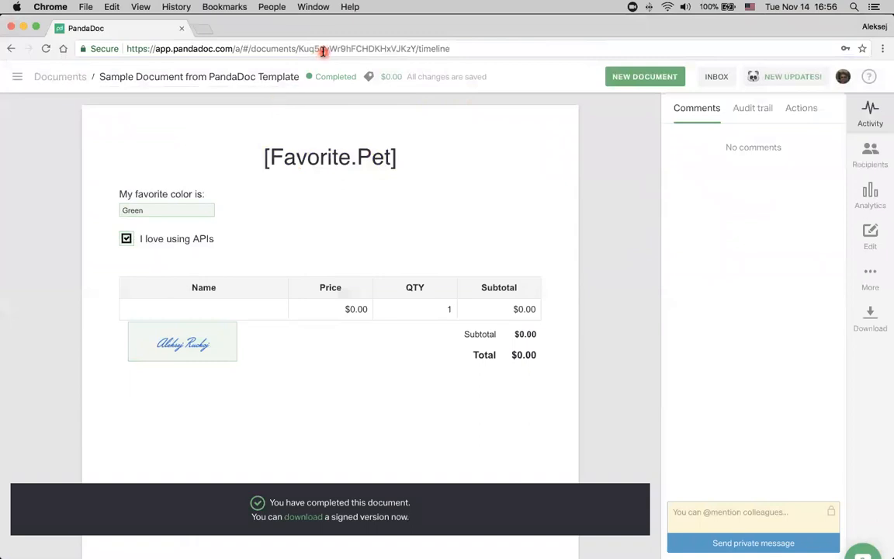
pyautogui.click(323, 48)
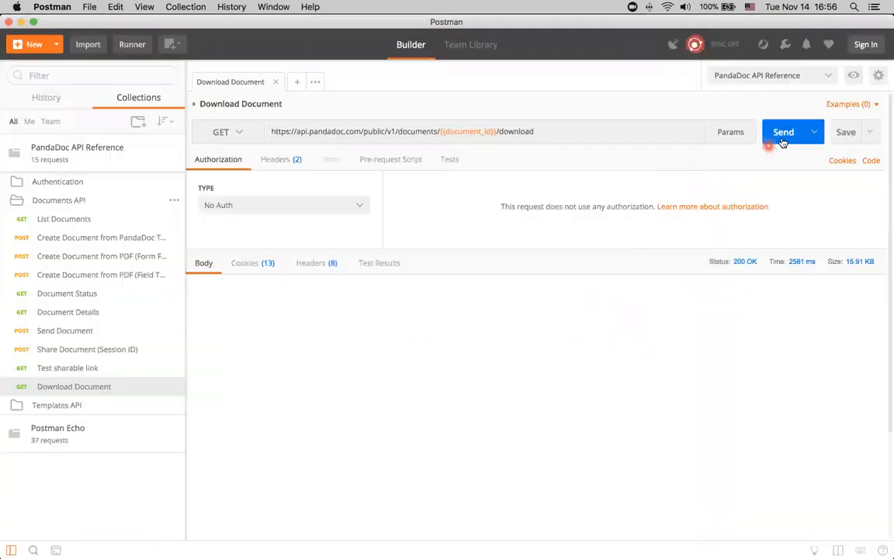
# - Replace document_id with the completed document's id via the environment quick look and update
pyautogui.click(854, 75)
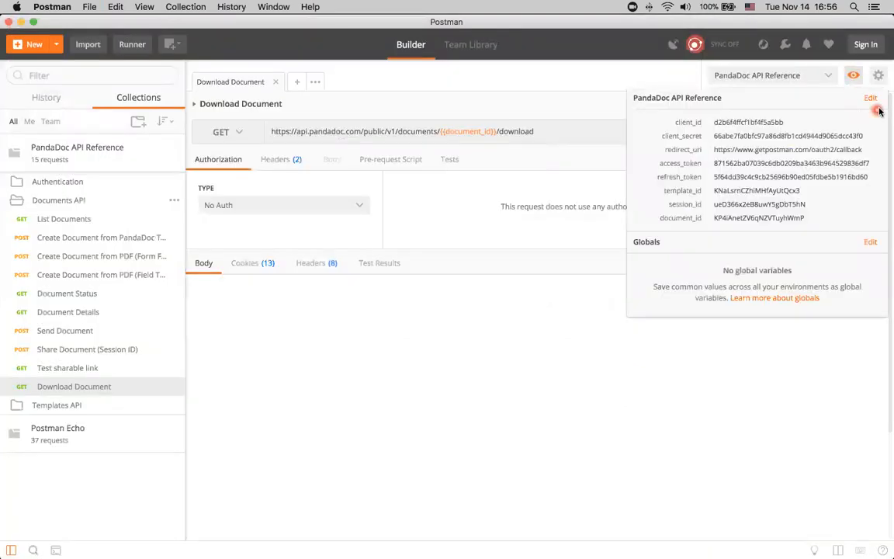
pyautogui.click(869, 98)
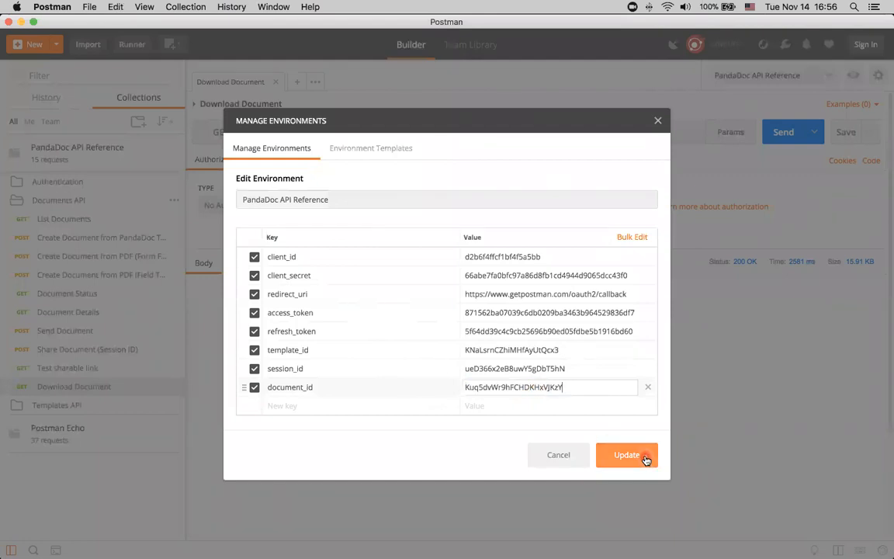
pyautogui.click(628, 455)
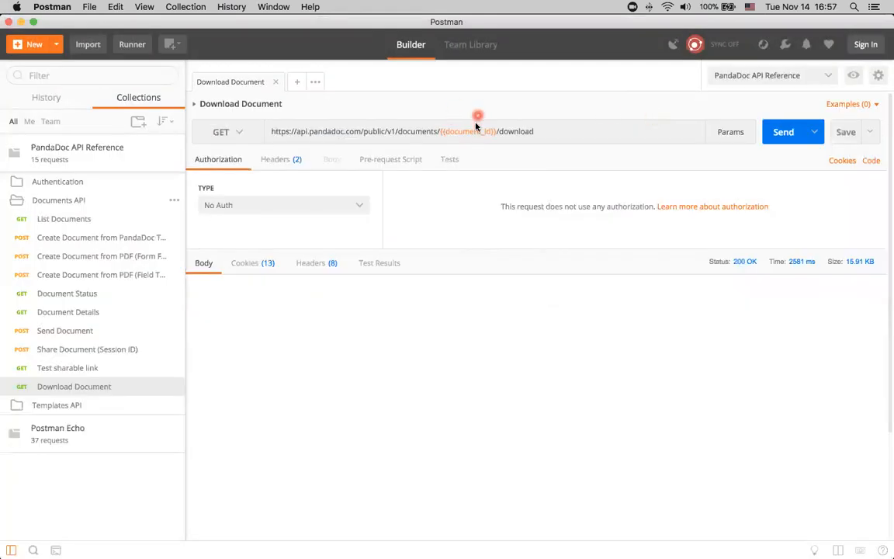
pyautogui.moveTo(474, 131)
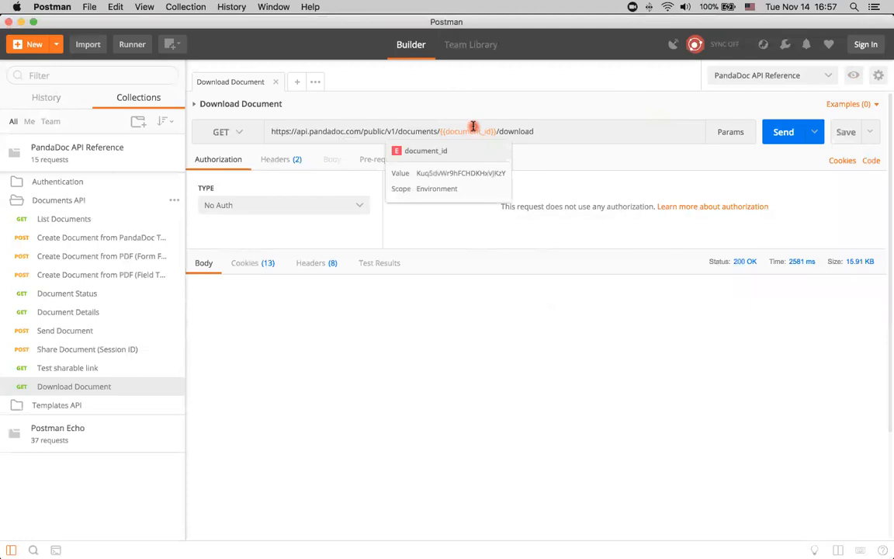
pyautogui.moveTo(531, 112)
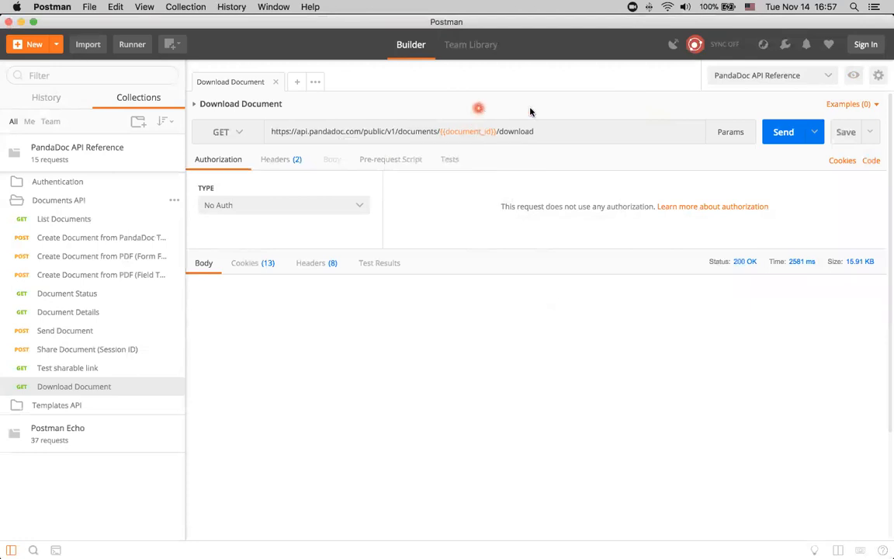
# - Send and Download again, overwriting download.pdf with the completed document's PDF
pyautogui.click(783, 130)
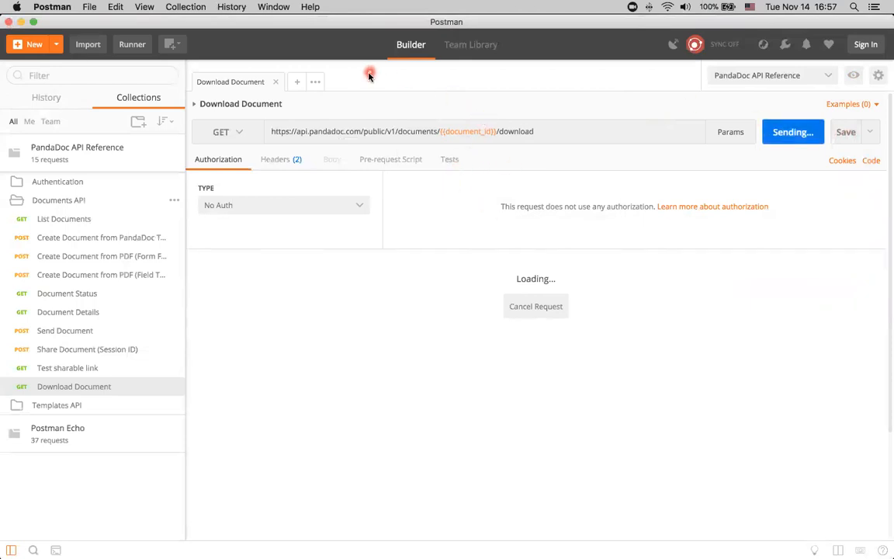
pyautogui.moveTo(410, 114)
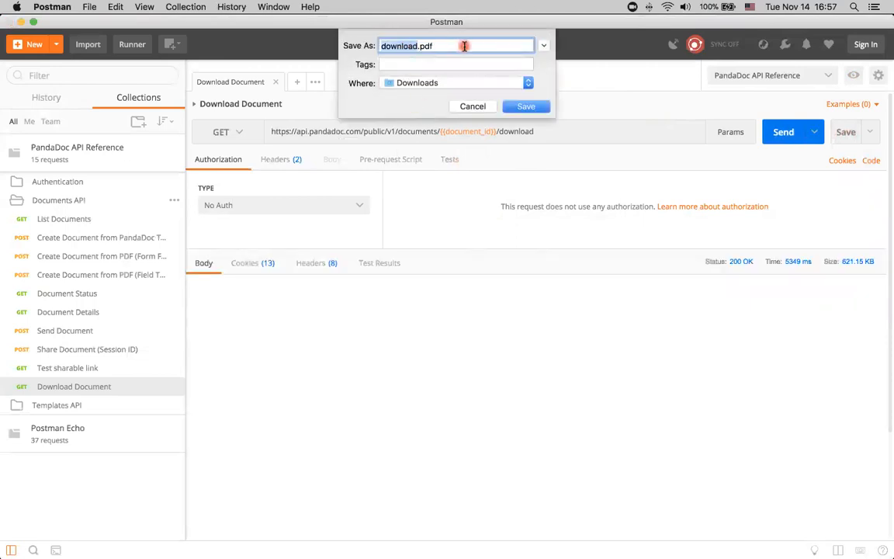
pyautogui.click(525, 106)
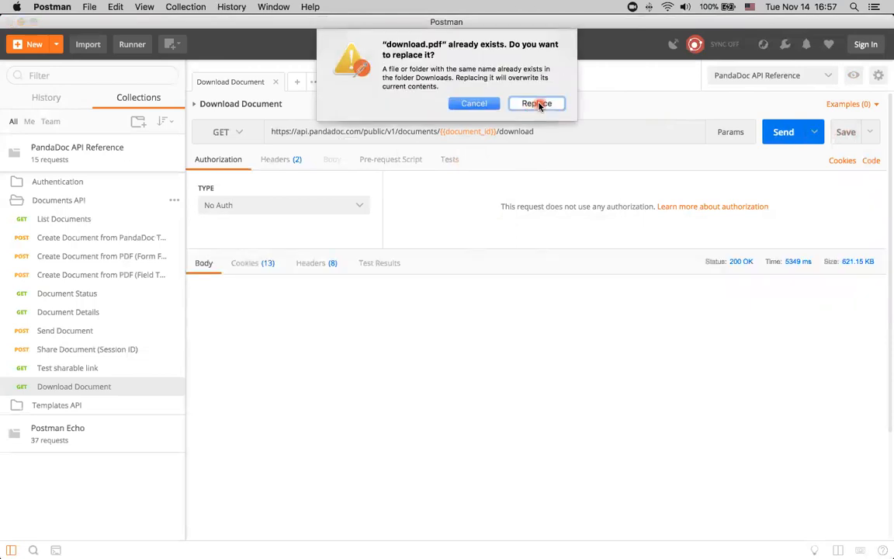
pyautogui.click(538, 102)
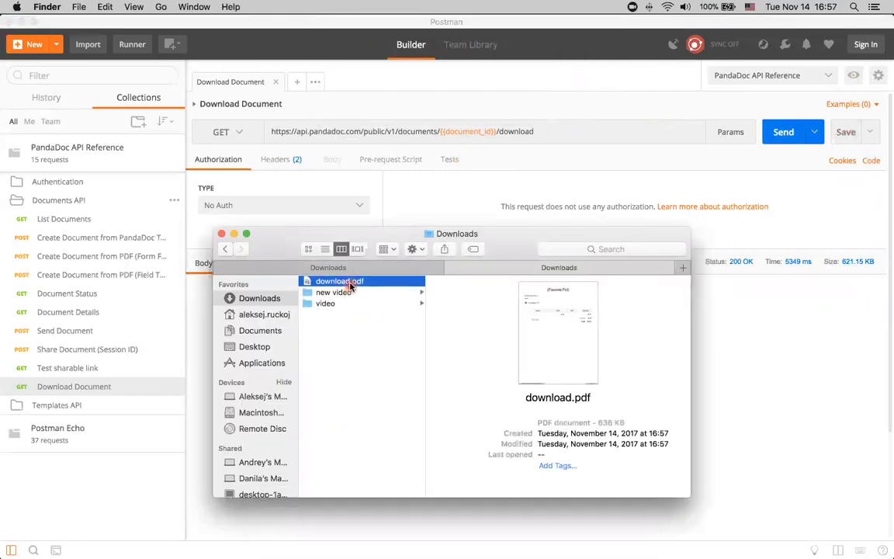
# - View the new two-page download.pdf in Preview, including the PandaDoc Signature Certificate page
pyautogui.doubleClick(338, 279)
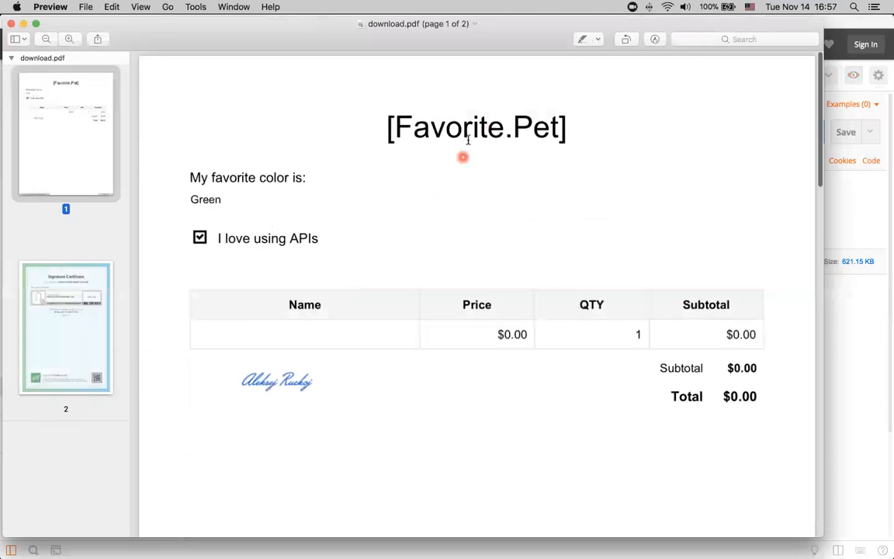
pyautogui.moveTo(356, 298)
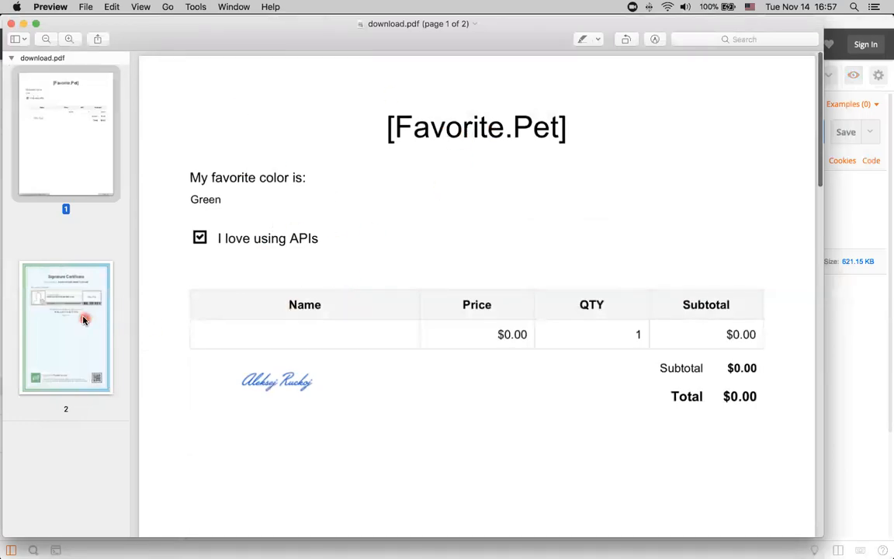
pyautogui.click(65, 326)
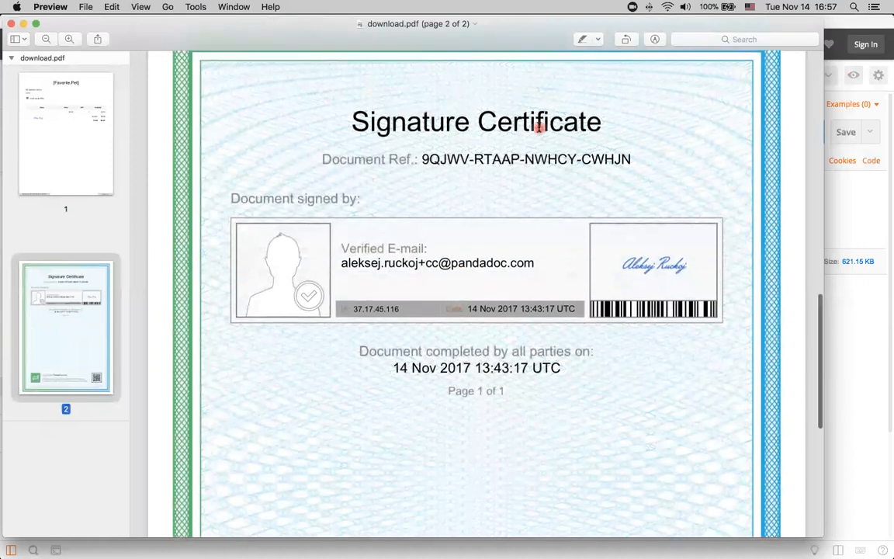
pyautogui.scroll(-3)
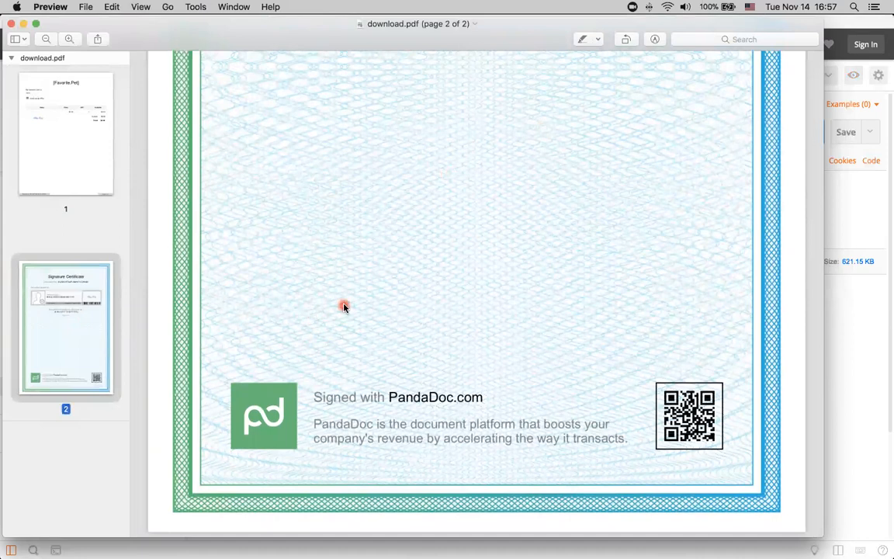
pyautogui.moveTo(478, 271)
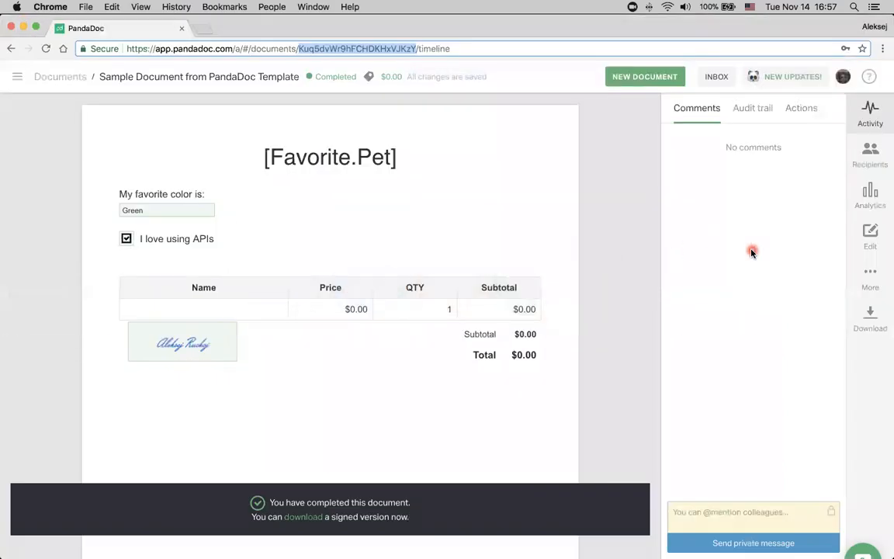
pyautogui.moveTo(621, 258)
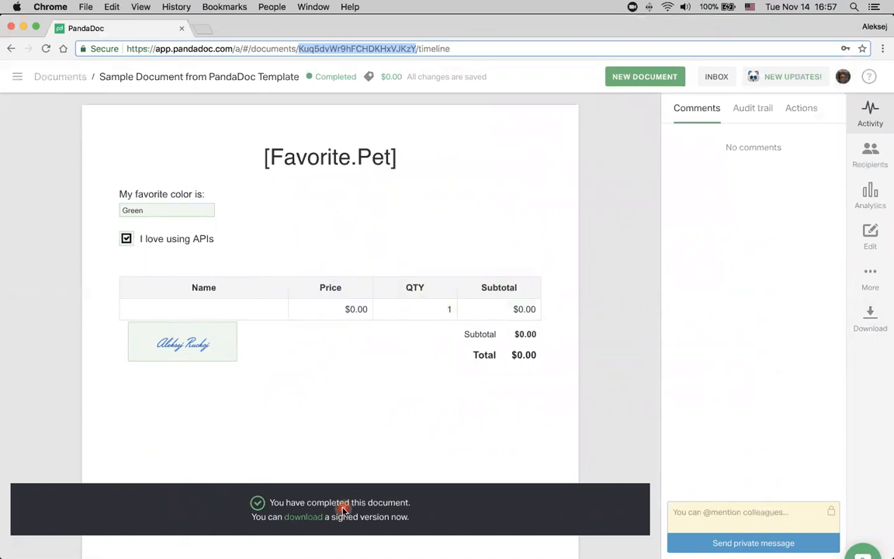
pyautogui.moveTo(343, 537)
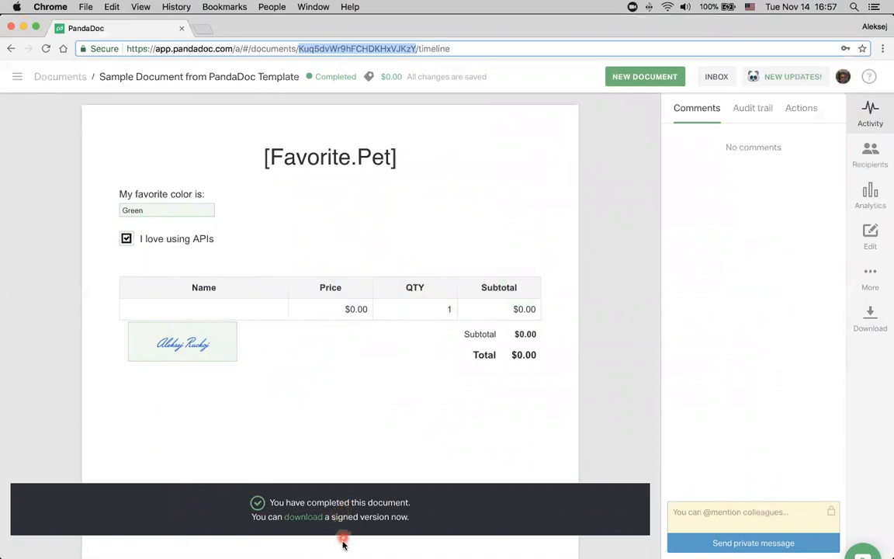